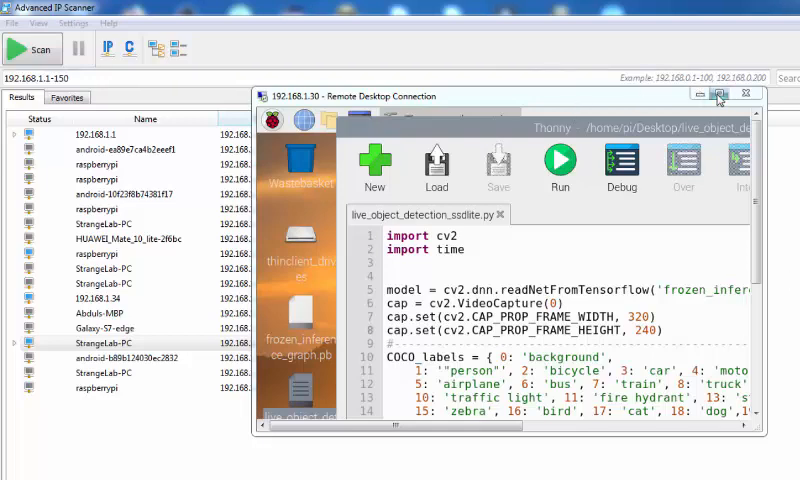
Maximize the Remote Desktop Connection window so the Raspberry Pi session fills the screen
left_click(718, 96)
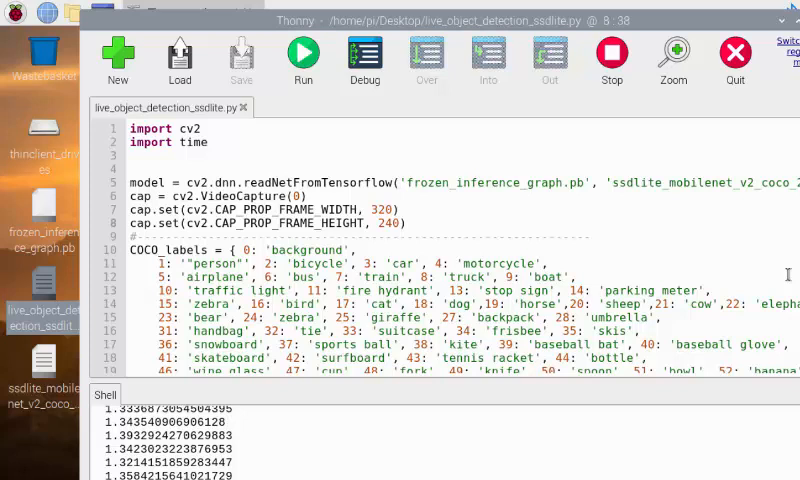
mouse_move(608, 278)
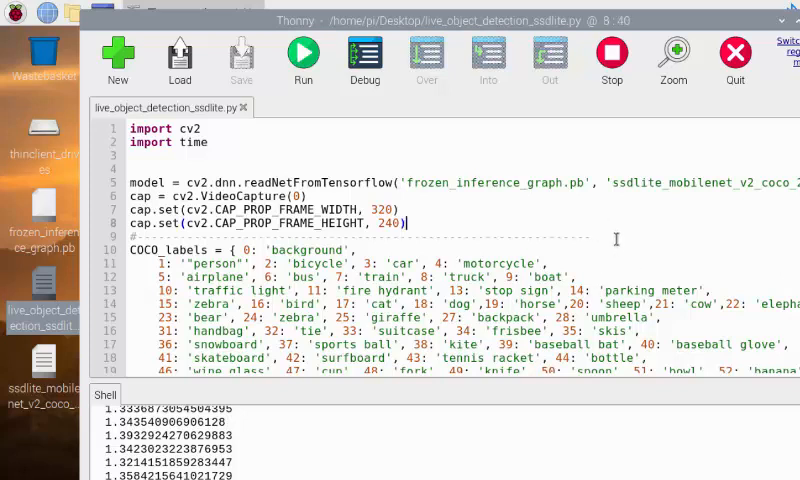
scroll("down", 3)
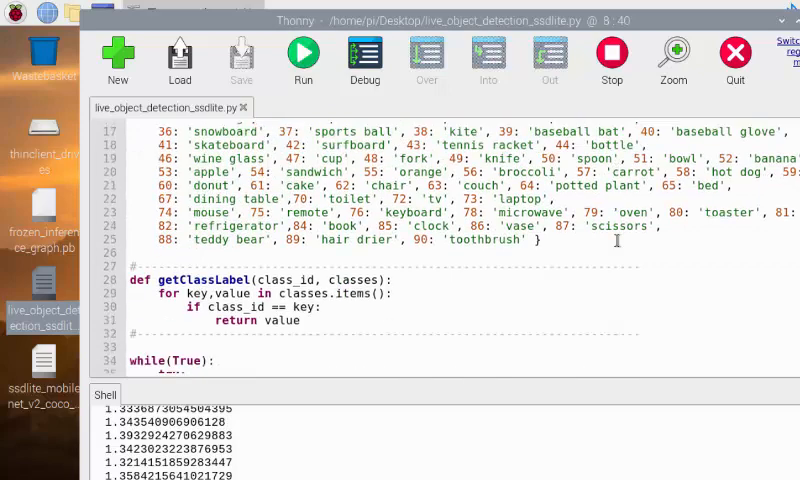
scroll("down", 3)
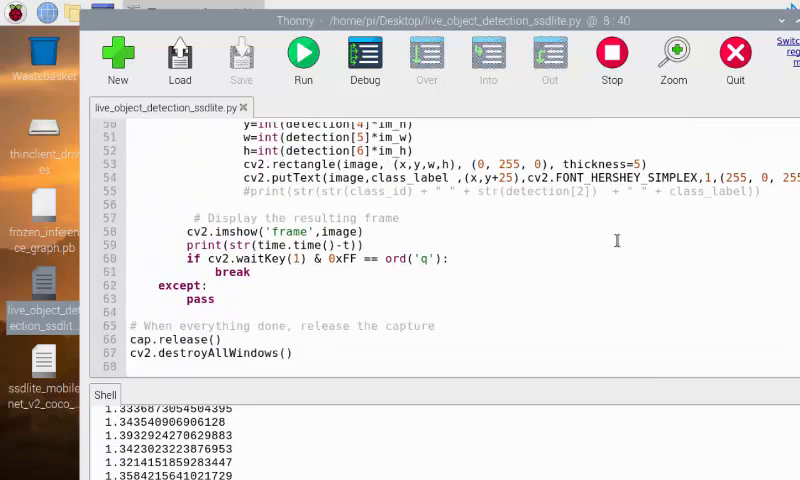
scroll("up", 3)
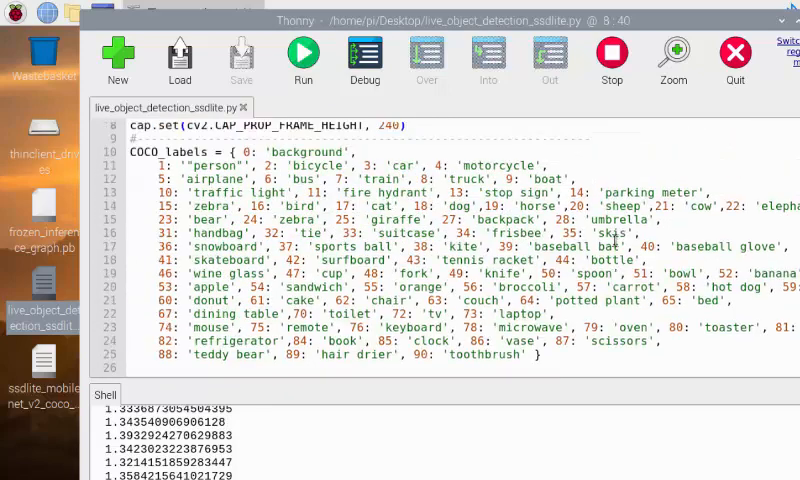
scroll("up", 3)
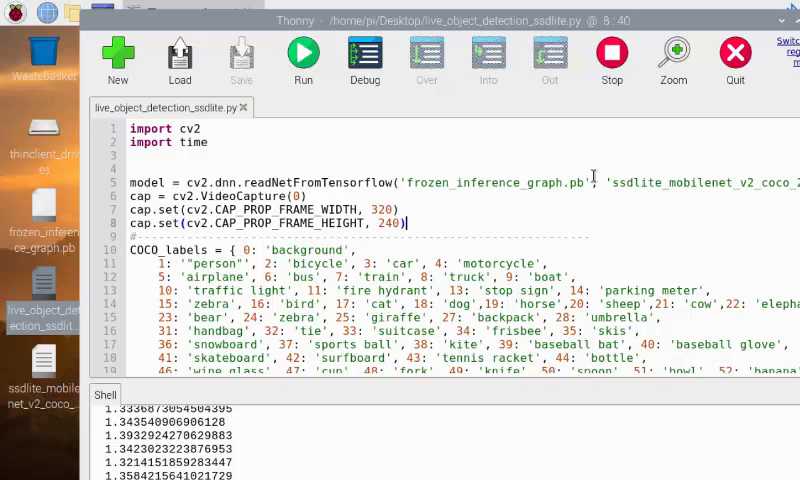
mouse_move(614, 208)
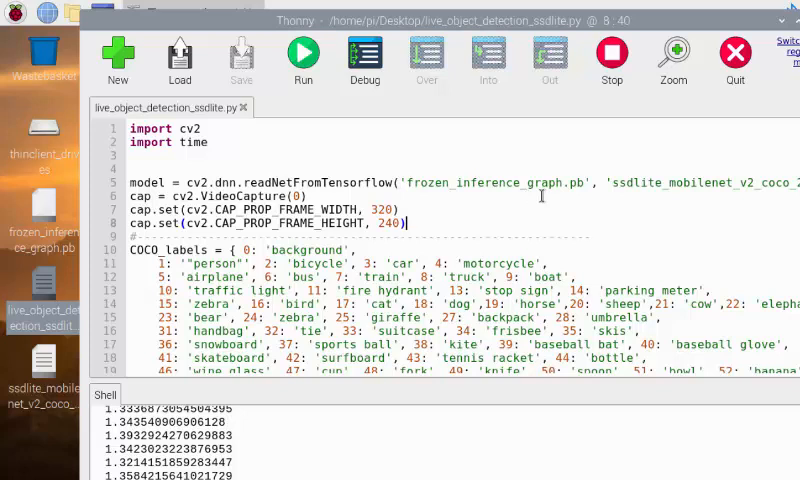
mouse_move(316, 108)
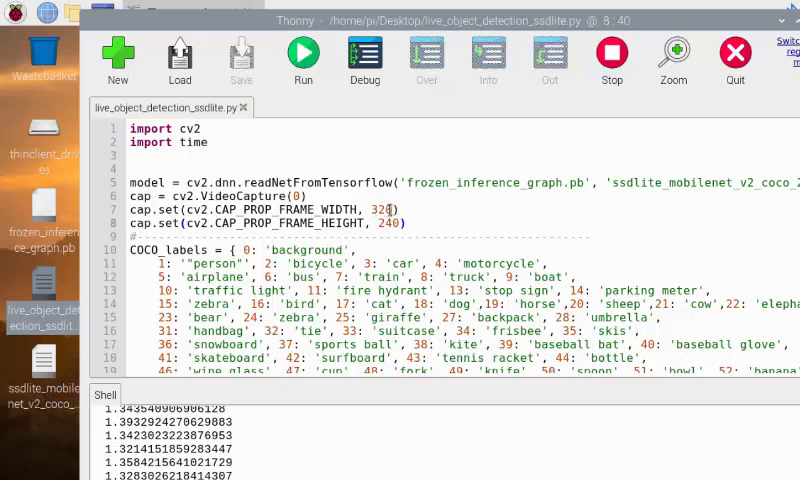
Bring the script's live 'frame' camera preview window into view from the taskbar
left_click(304, 58)
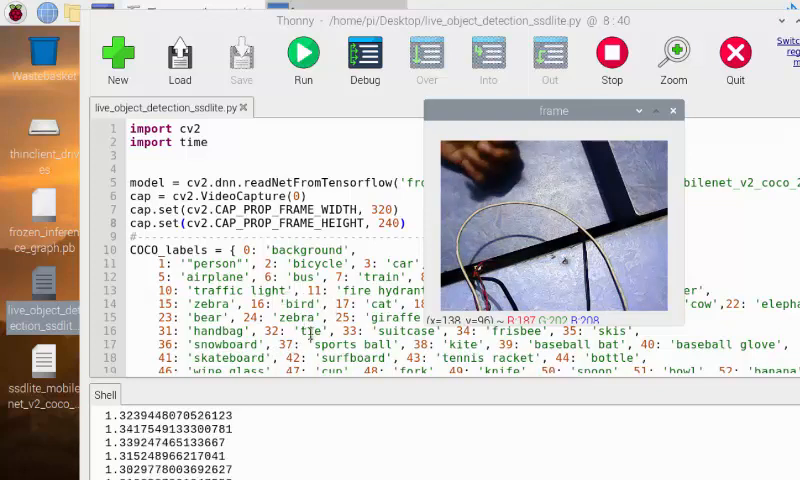
Return focus to the Thonny editor and scroll through the label-lookup function and main capture loop
left_click(672, 110)
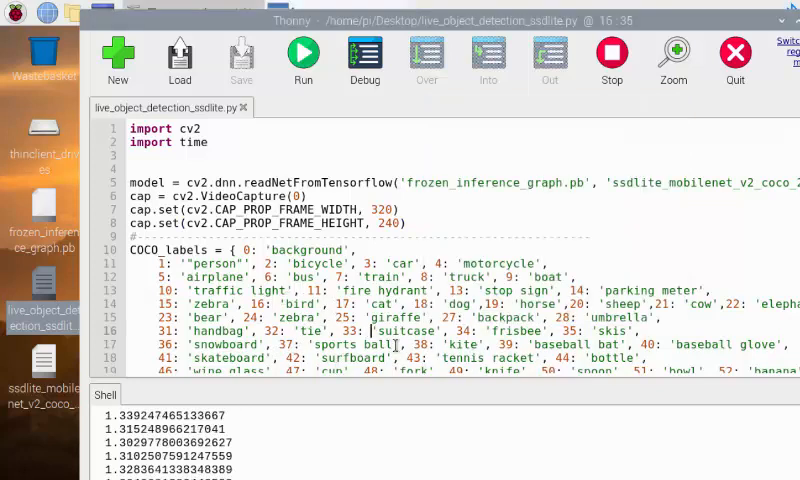
scroll("down", 3)
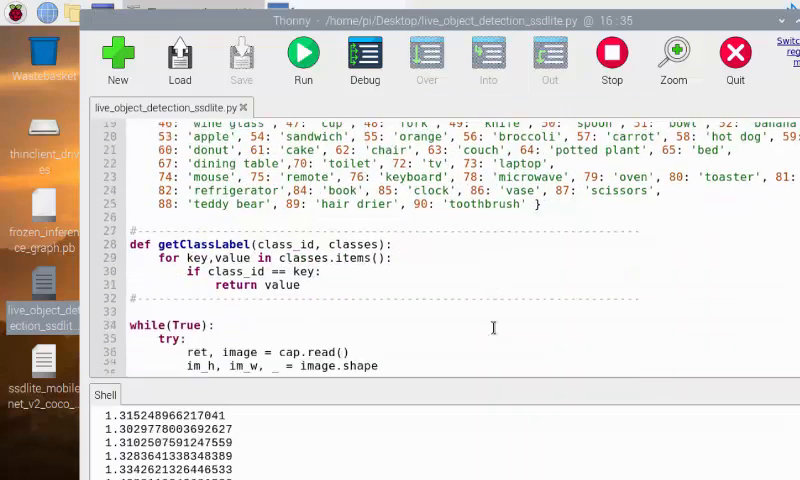
scroll("down", 3)
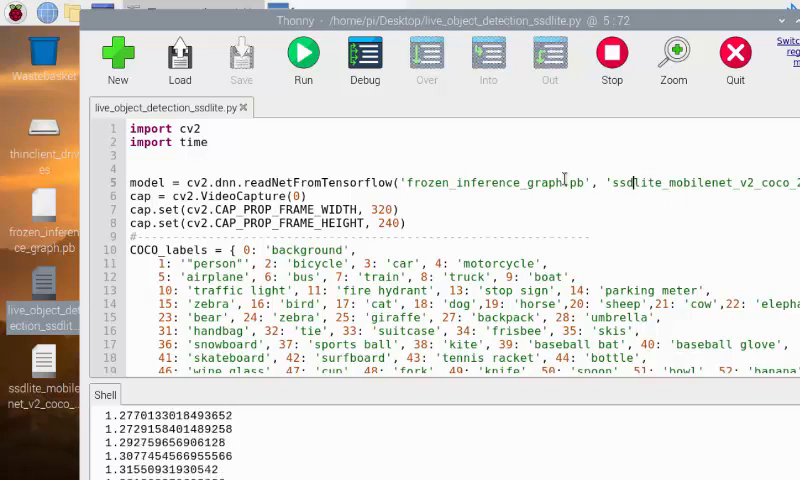
scroll("down", 3)
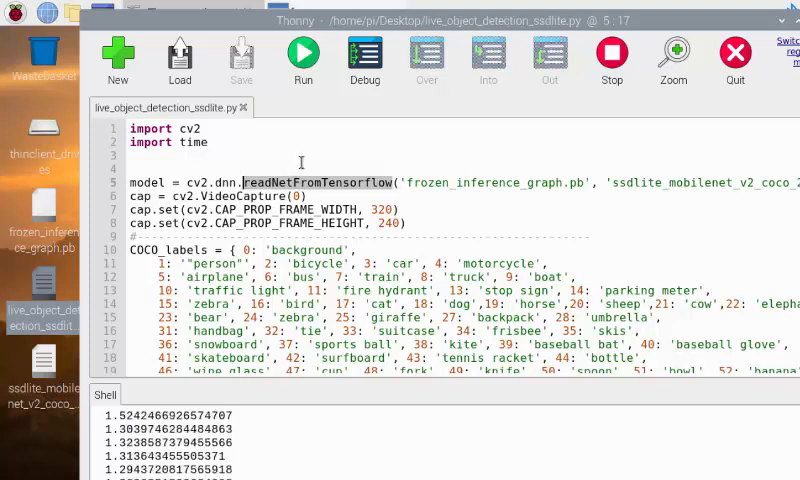
scroll("down", 3)
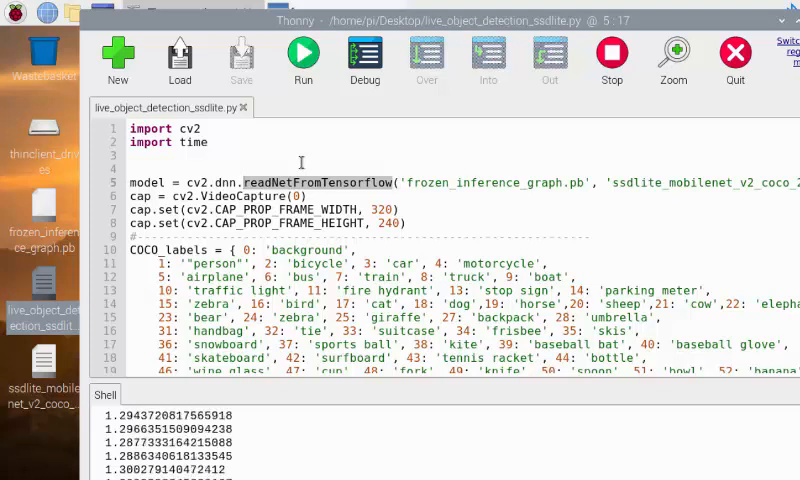
scroll("down", 3)
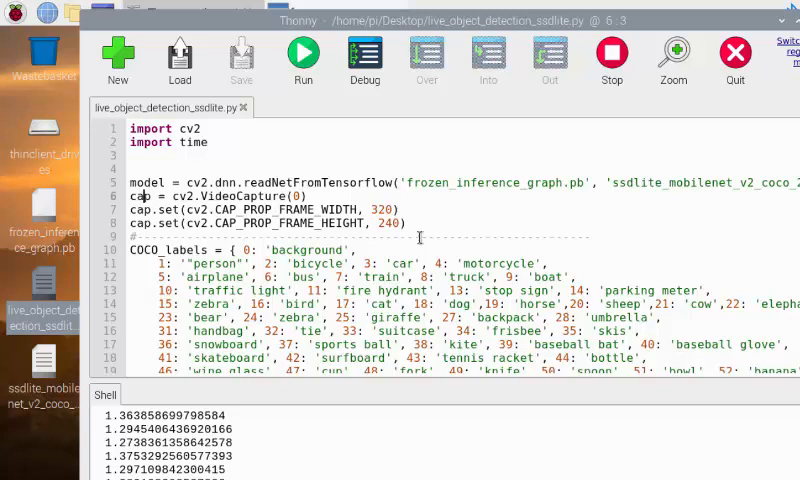
scroll("down", 3)
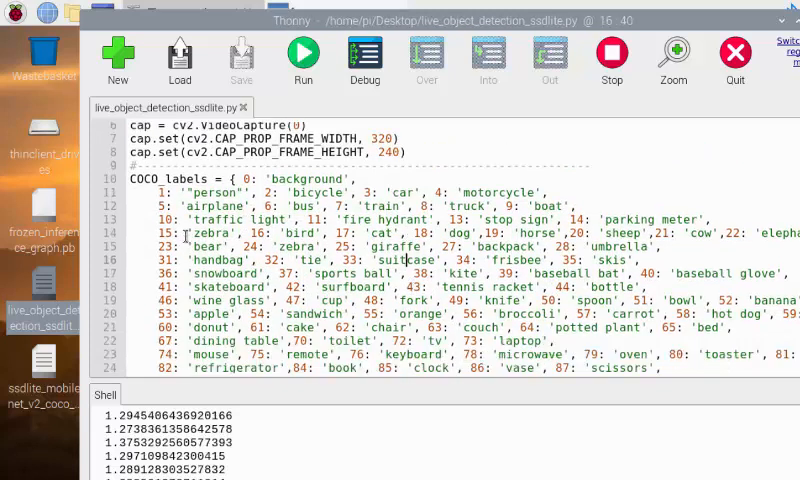
scroll("down", 3)
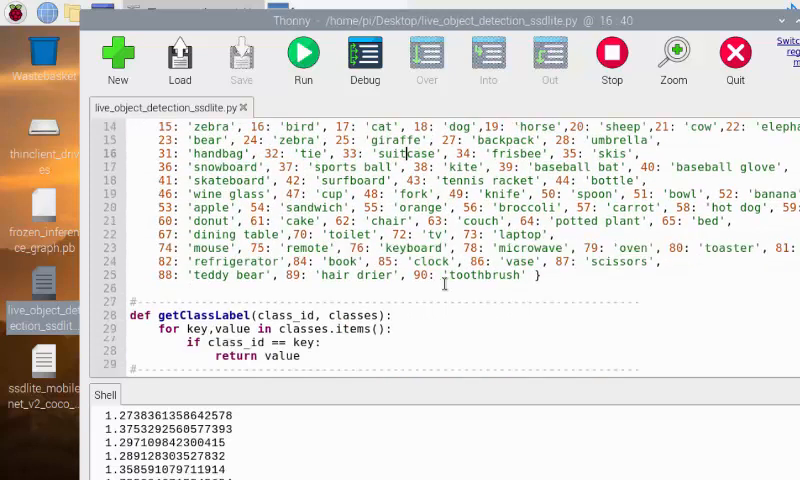
scroll("up", 3)
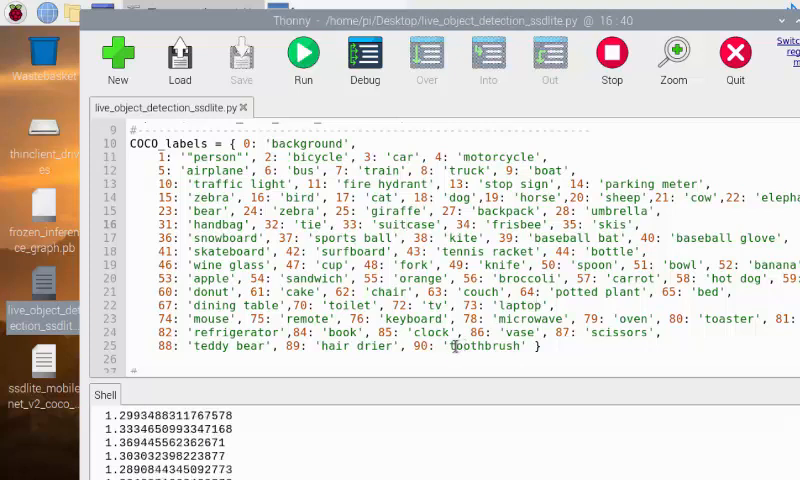
scroll("down", 3)
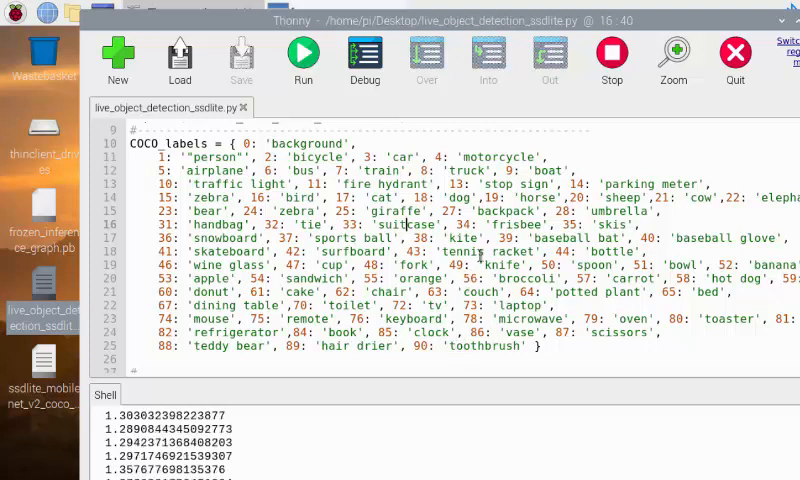
scroll("down", 3)
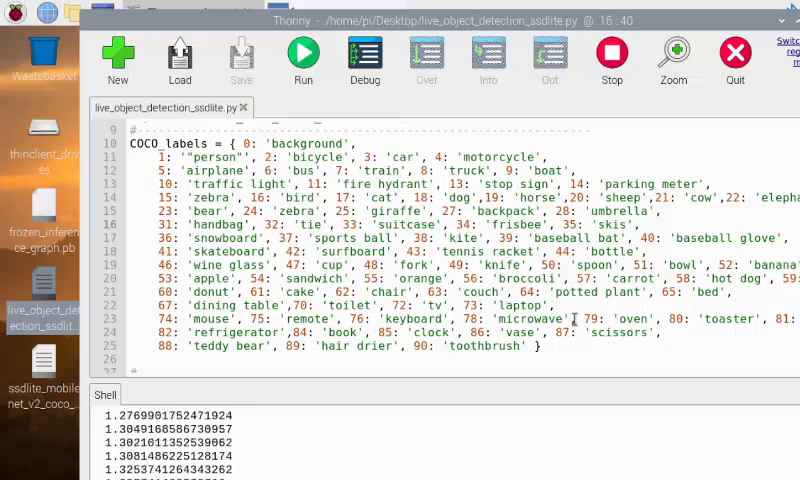
scroll("down", 3)
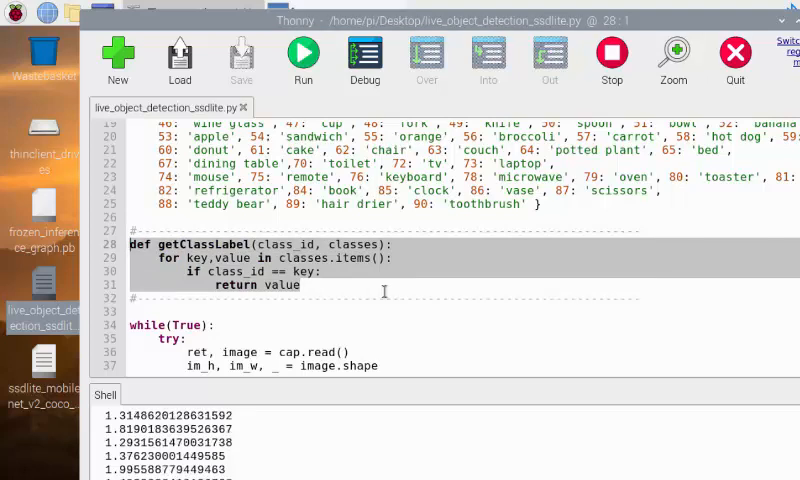
scroll("up", 3)
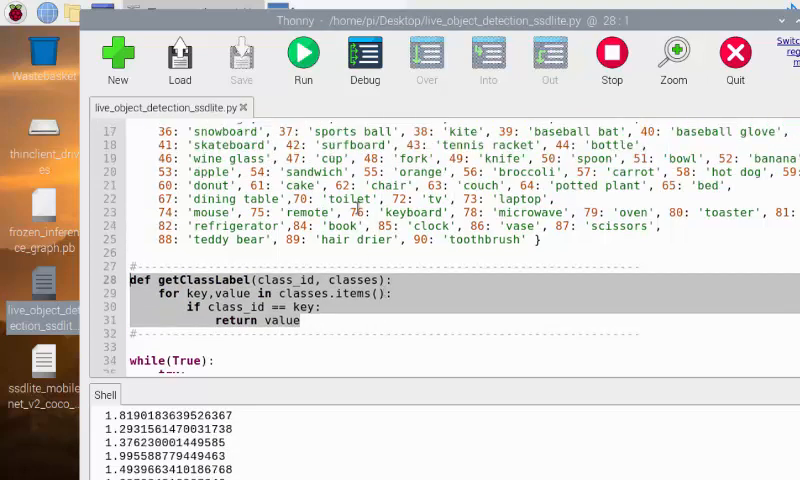
scroll("up", 3)
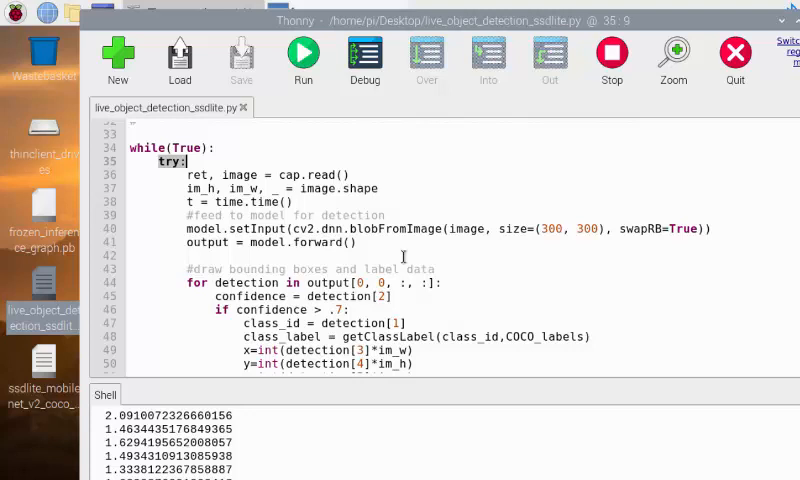
scroll("down", 3)
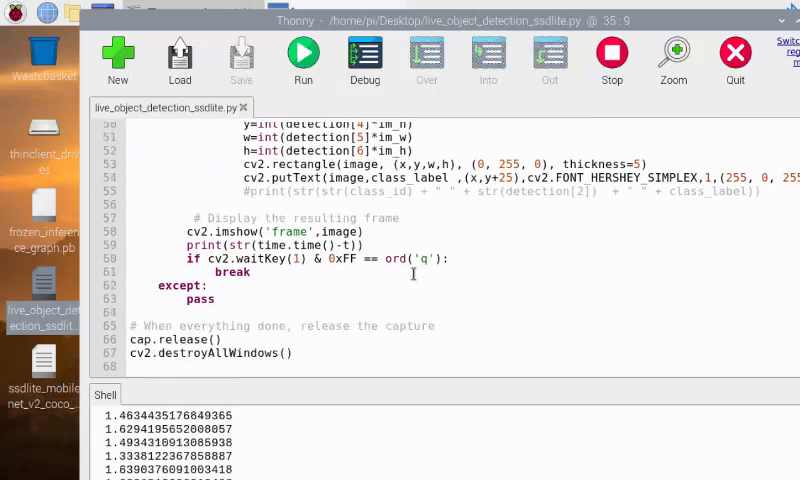
scroll("up", 3)
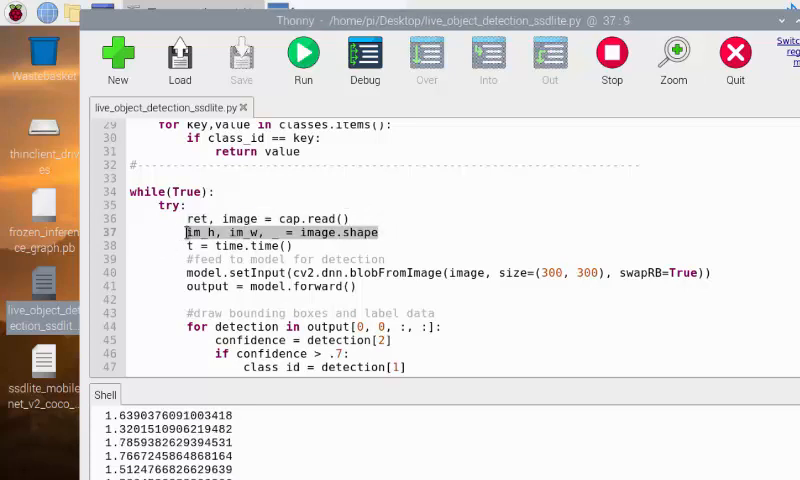
left_click(284, 232)
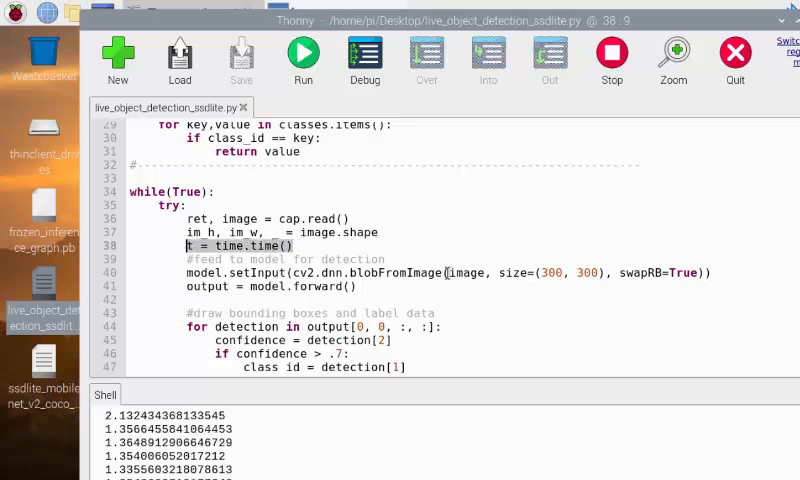
scroll("down", 3)
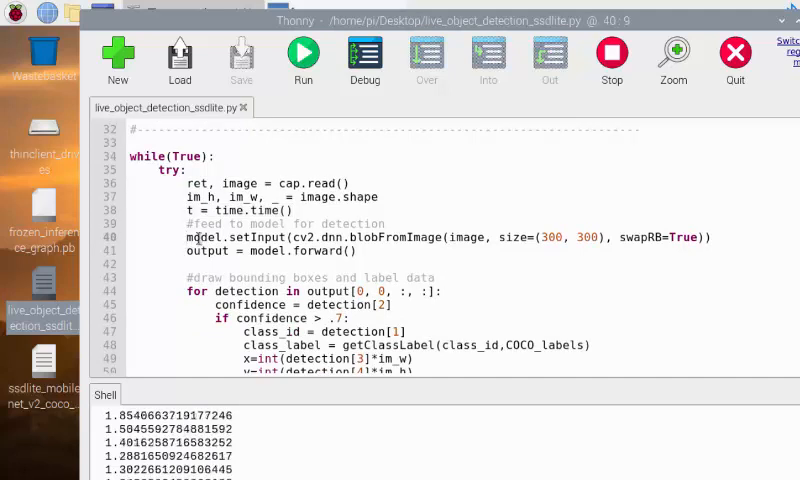
scroll("up", 3)
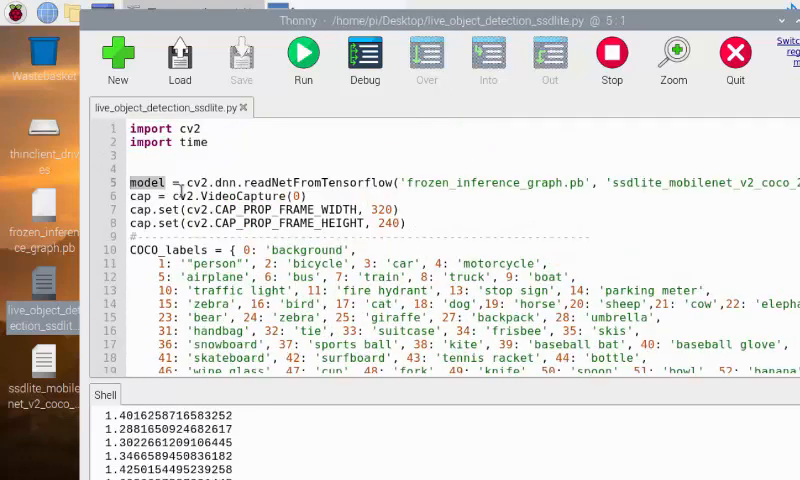
scroll("down", 3)
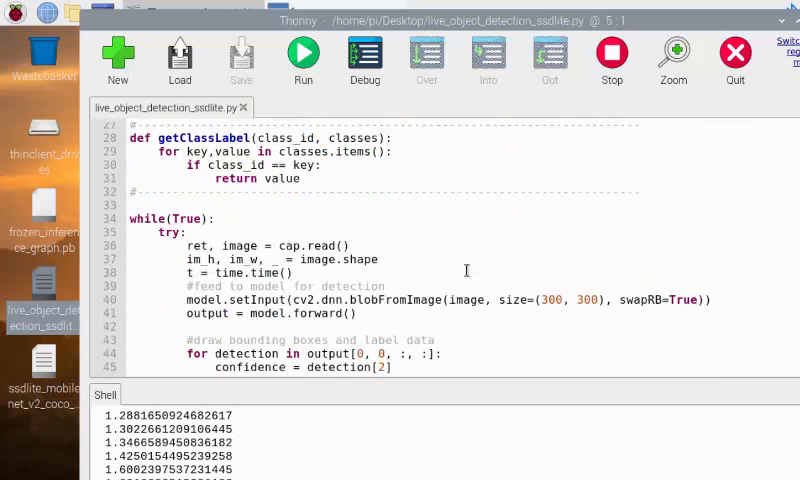
scroll("down", 3)
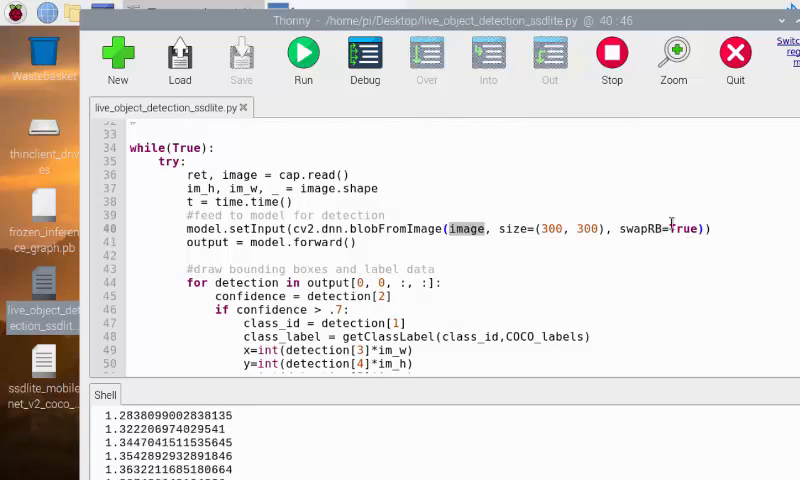
scroll("down", 3)
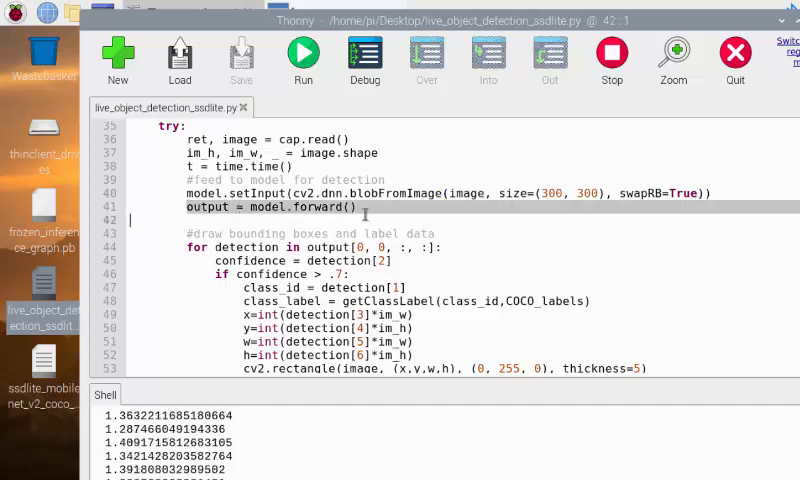
left_click(358, 208)
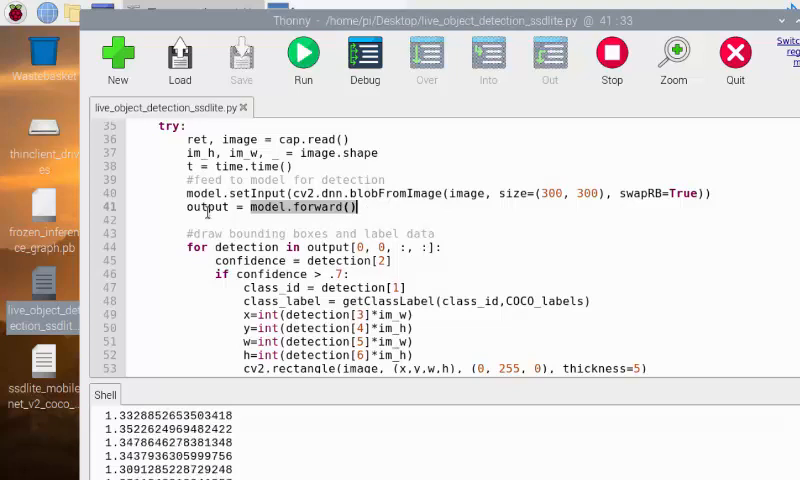
scroll("down", 3)
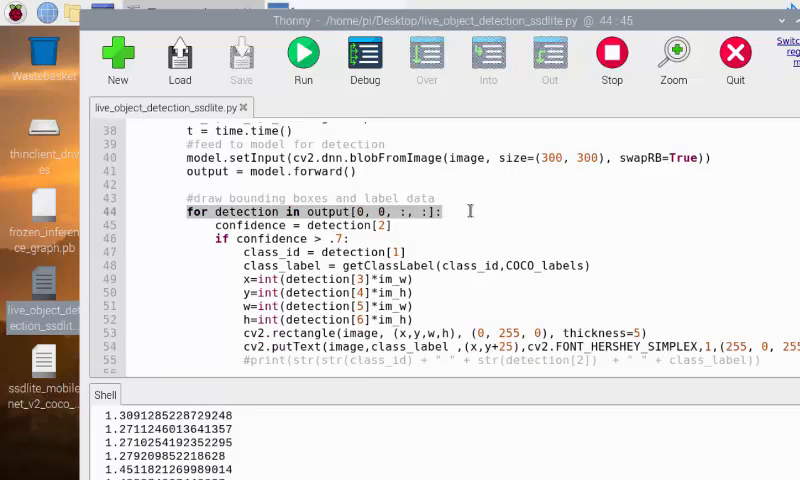
scroll("down", 3)
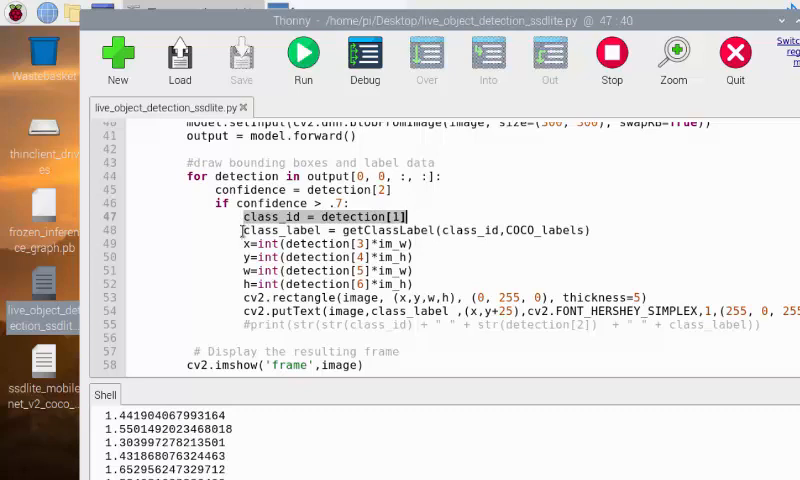
left_click(588, 228)
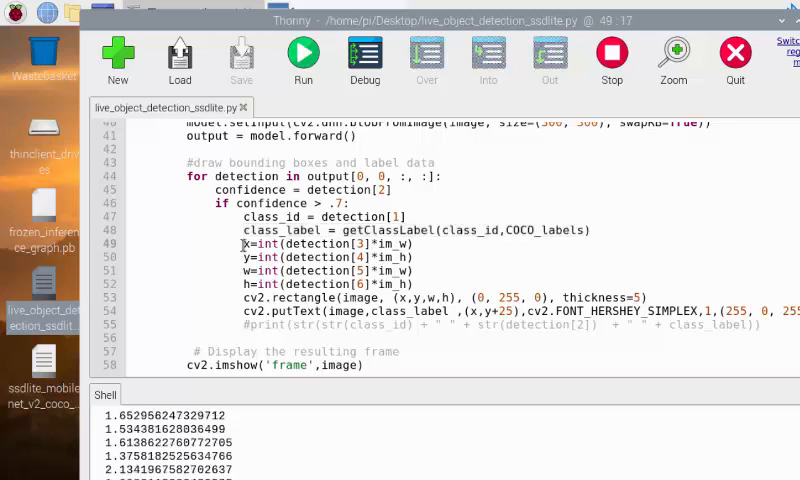
left_click(400, 256)
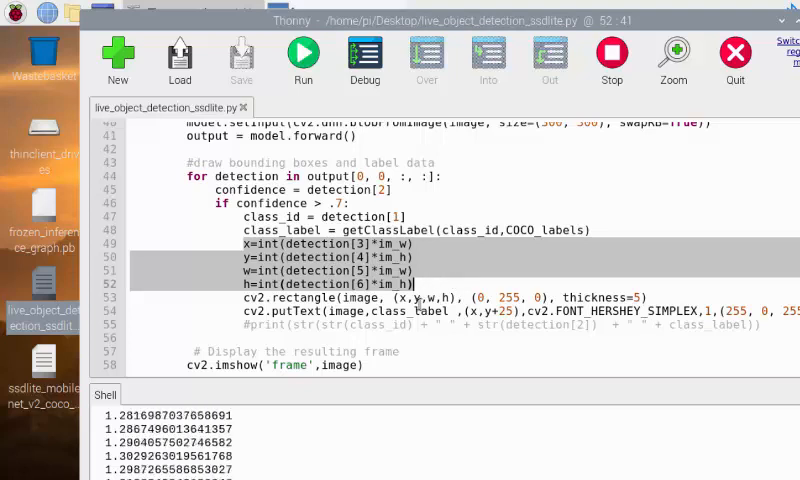
scroll("down", 3)
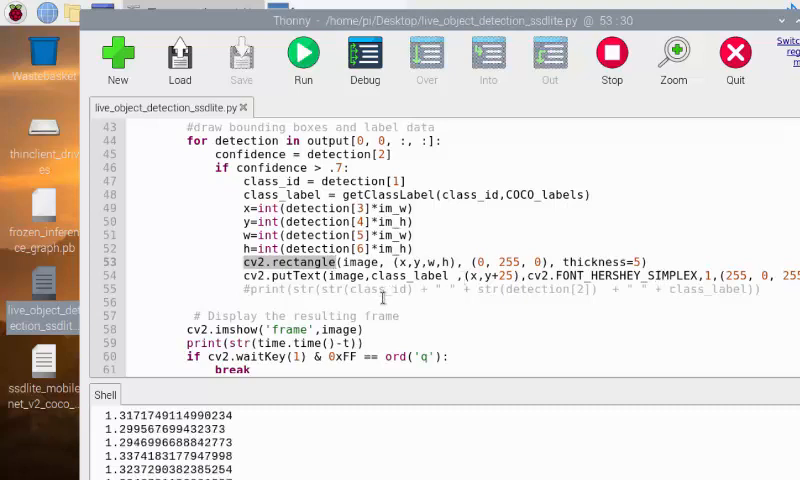
scroll("down", 3)
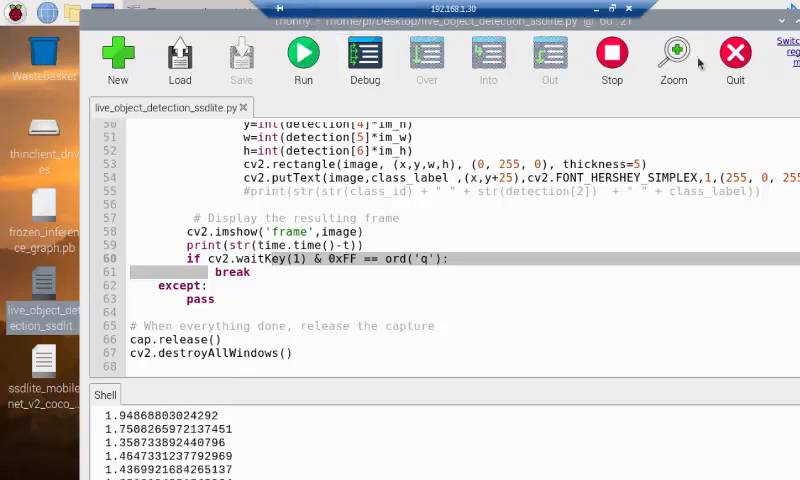
Restore Thonny from full screen and scroll the script down to the frame-display and capture-cleanup code
left_click(304, 56)
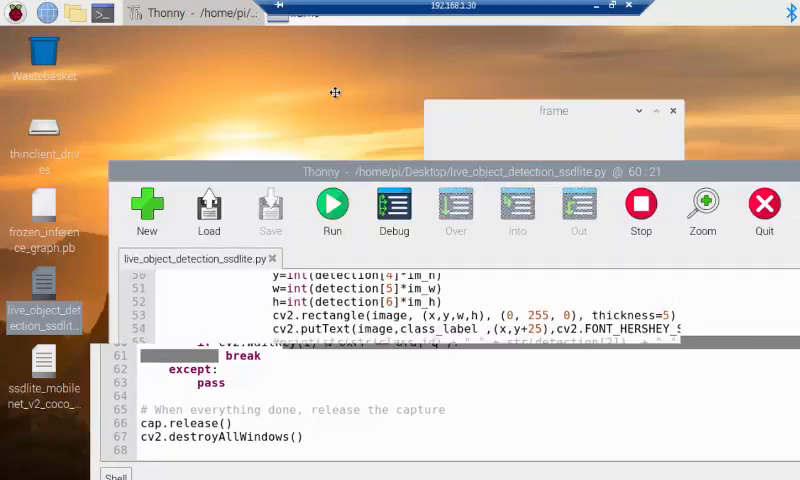
left_click(332, 208)
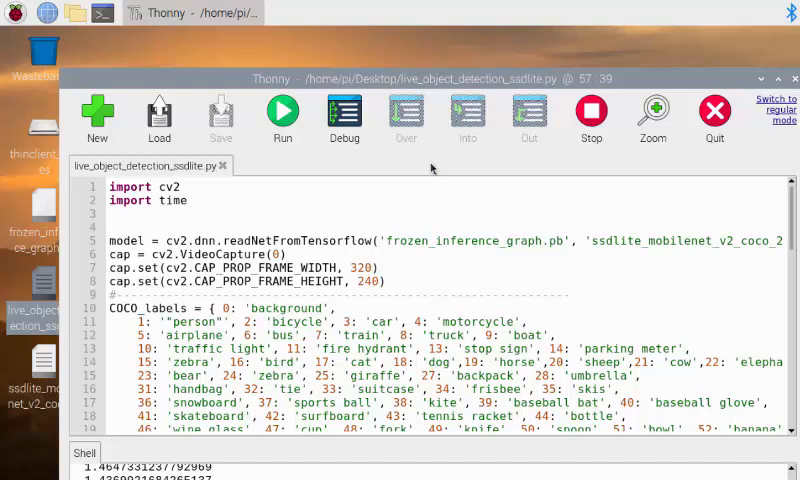
mouse_move(484, 292)
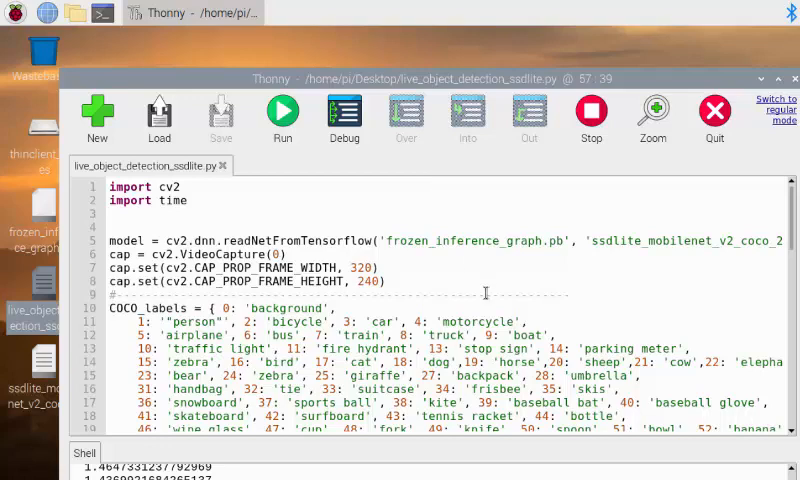
scroll("down", 3)
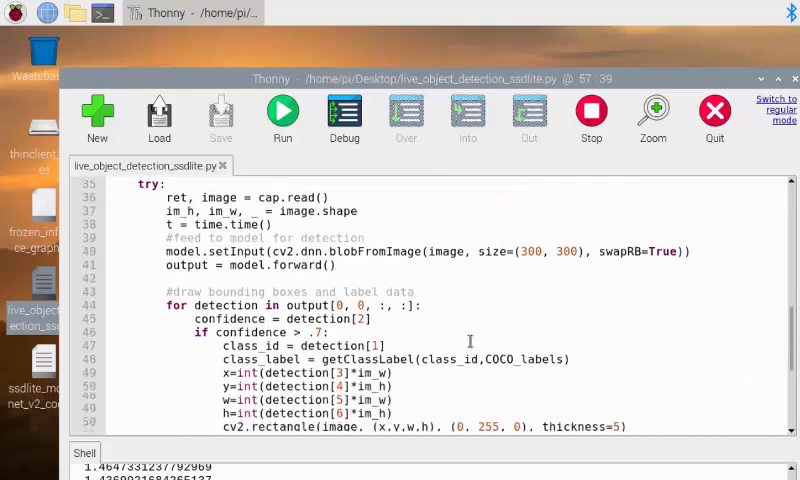
scroll("down", 3)
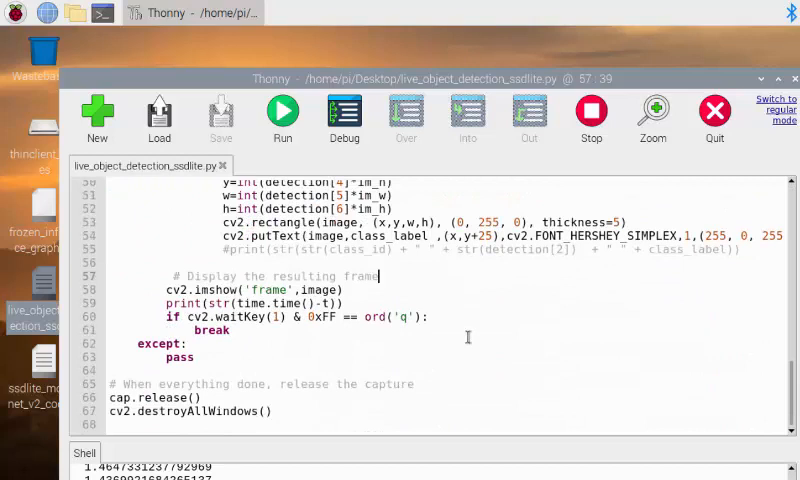